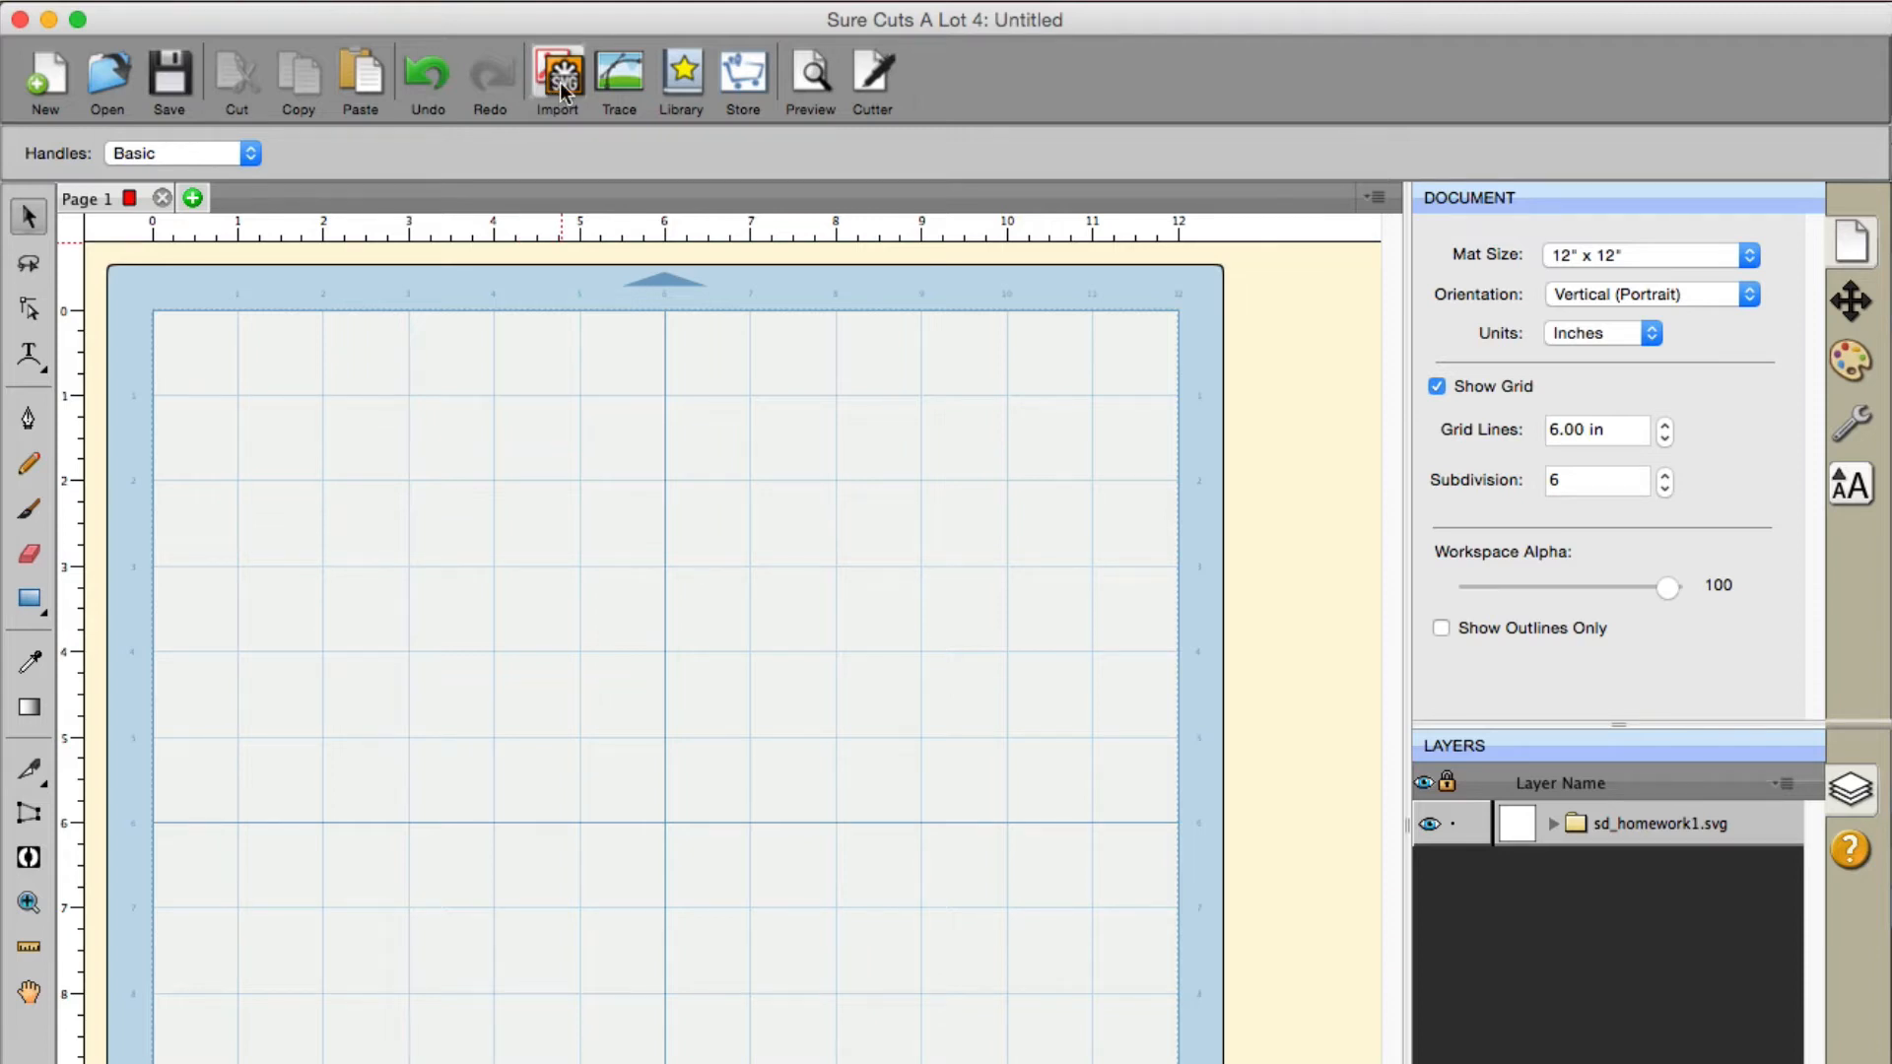
Import sd_homework1.svg and select its layer so its properties show
click(556, 73)
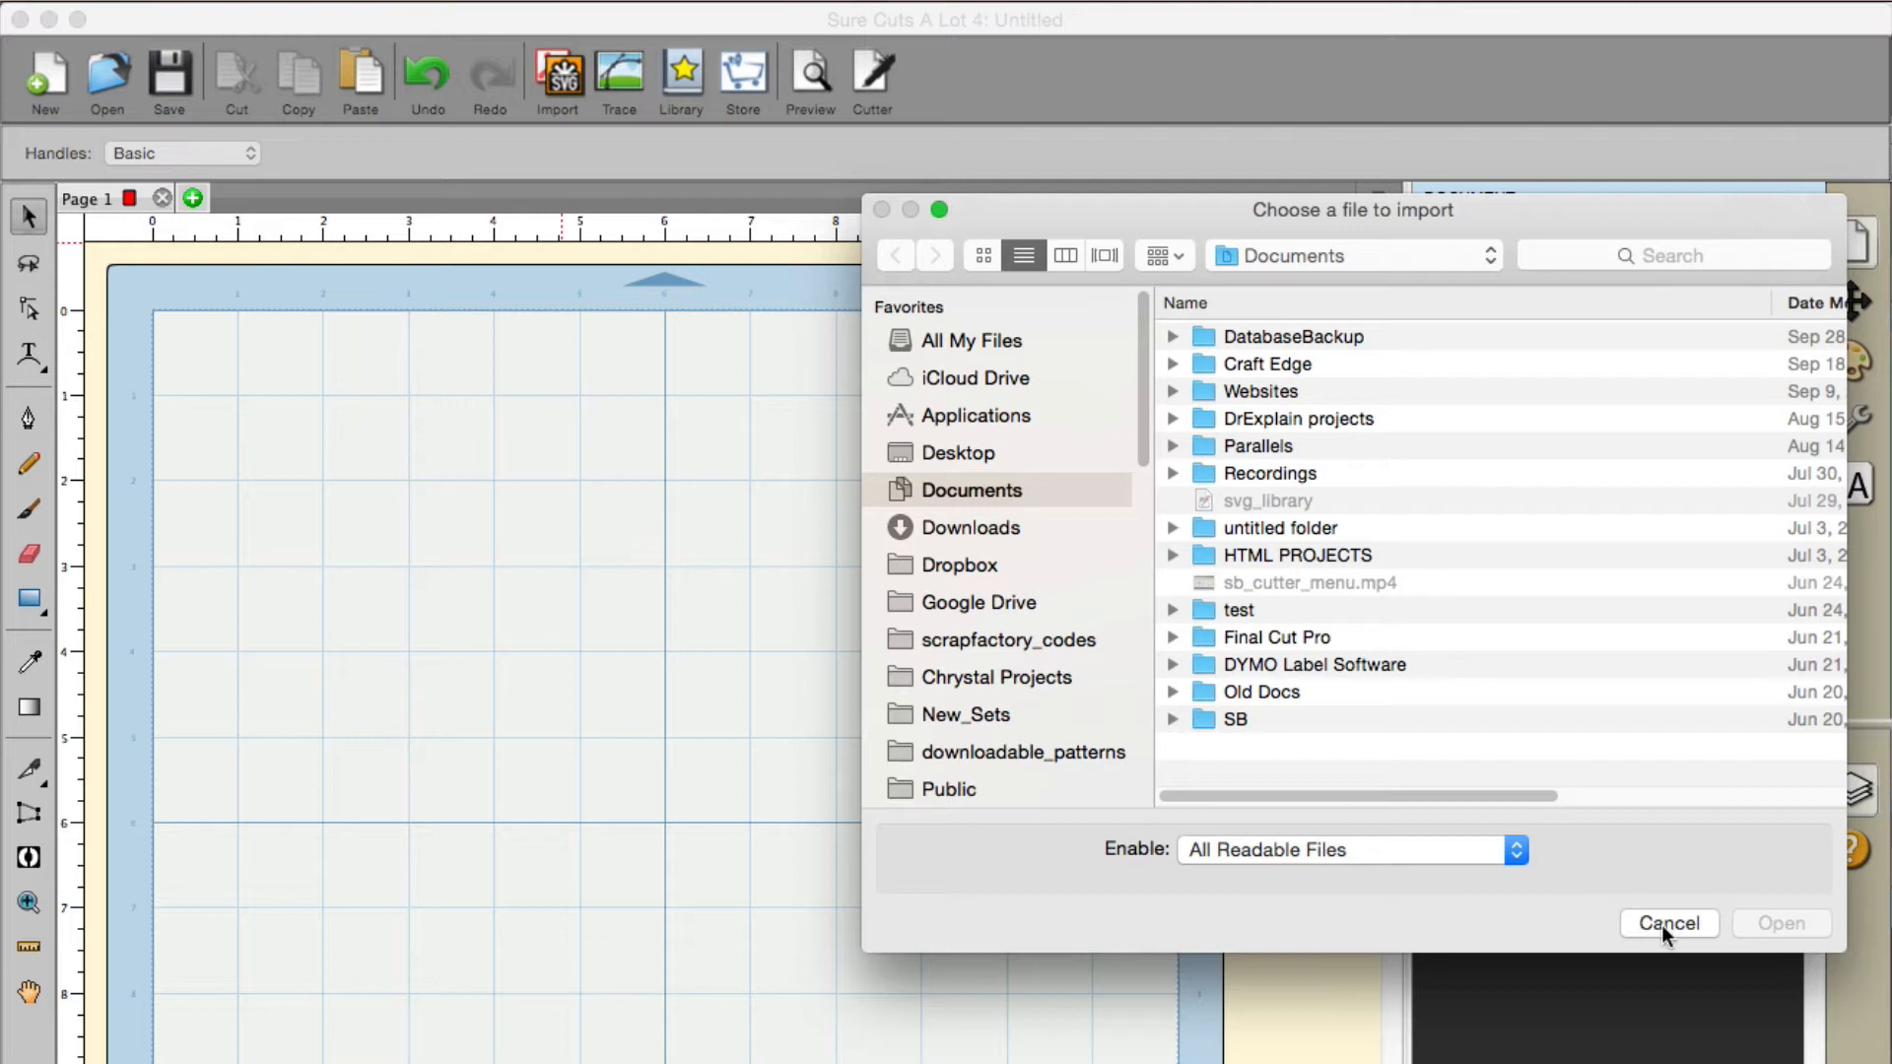
mouse_move(1648, 952)
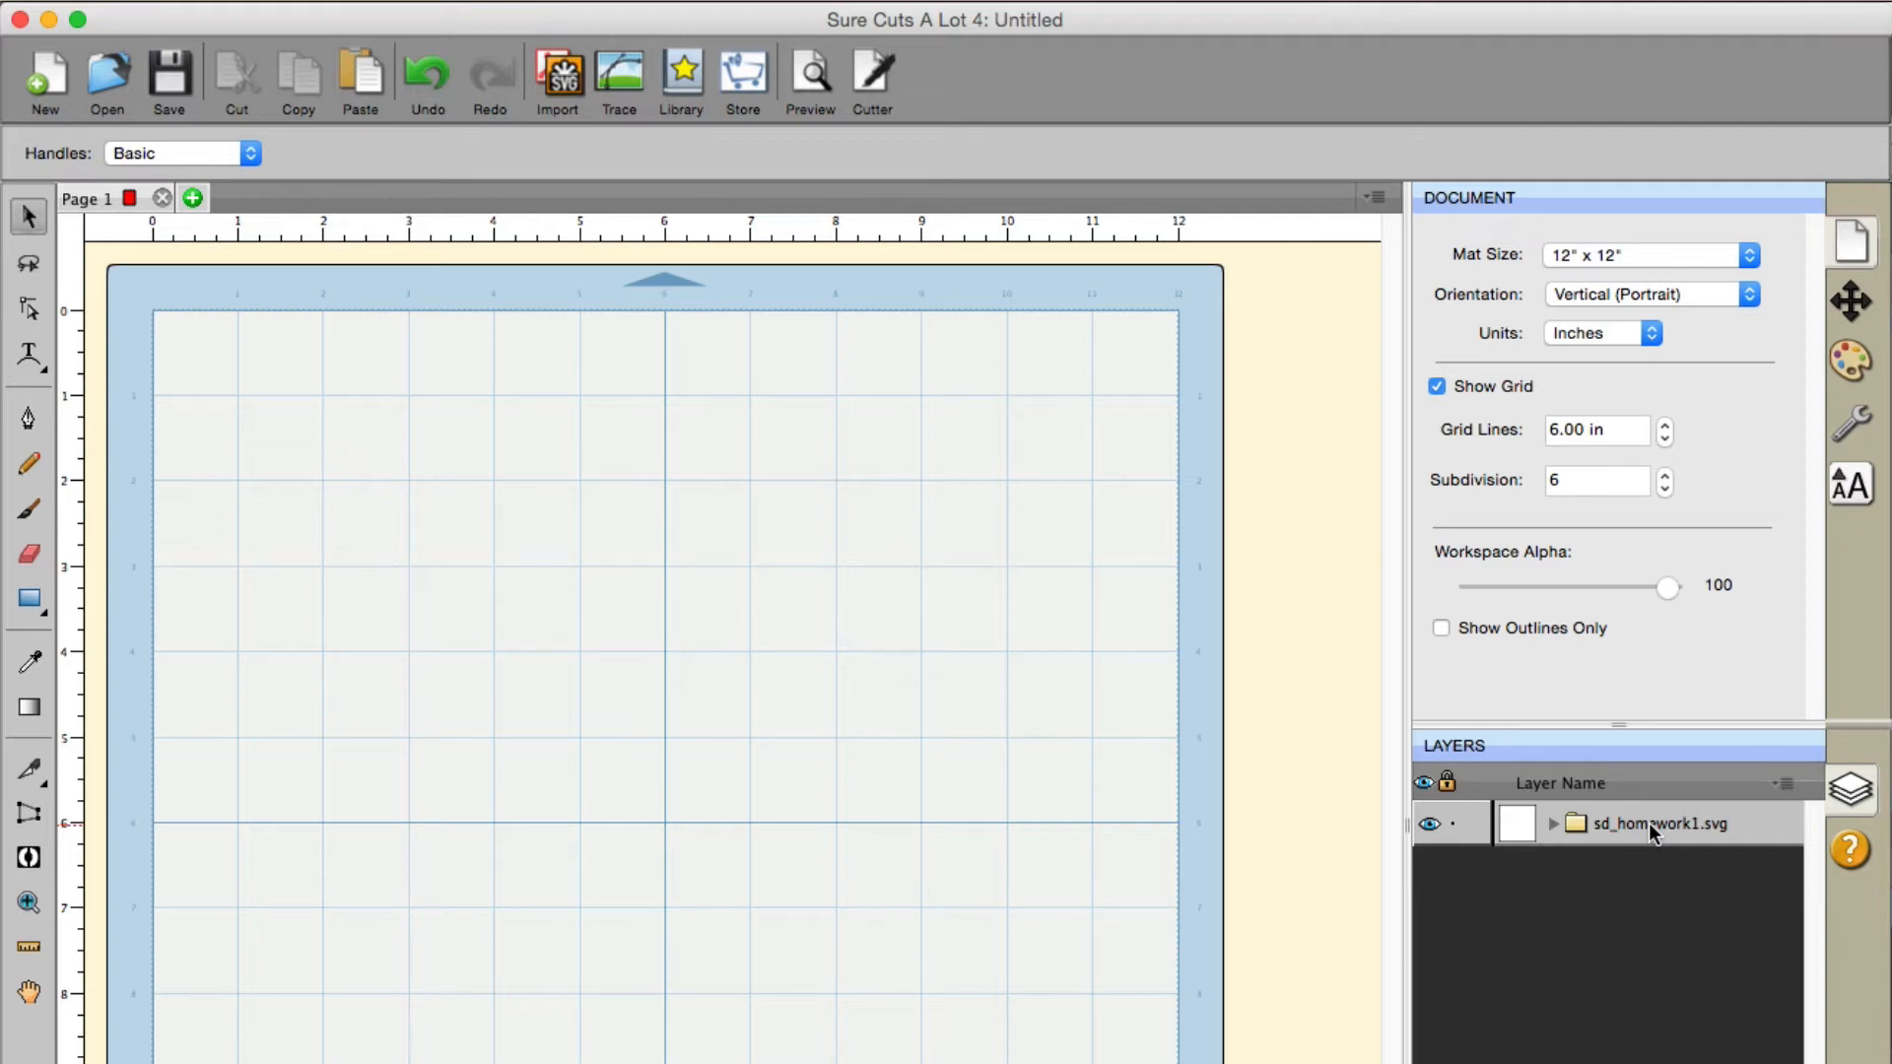
click(1660, 824)
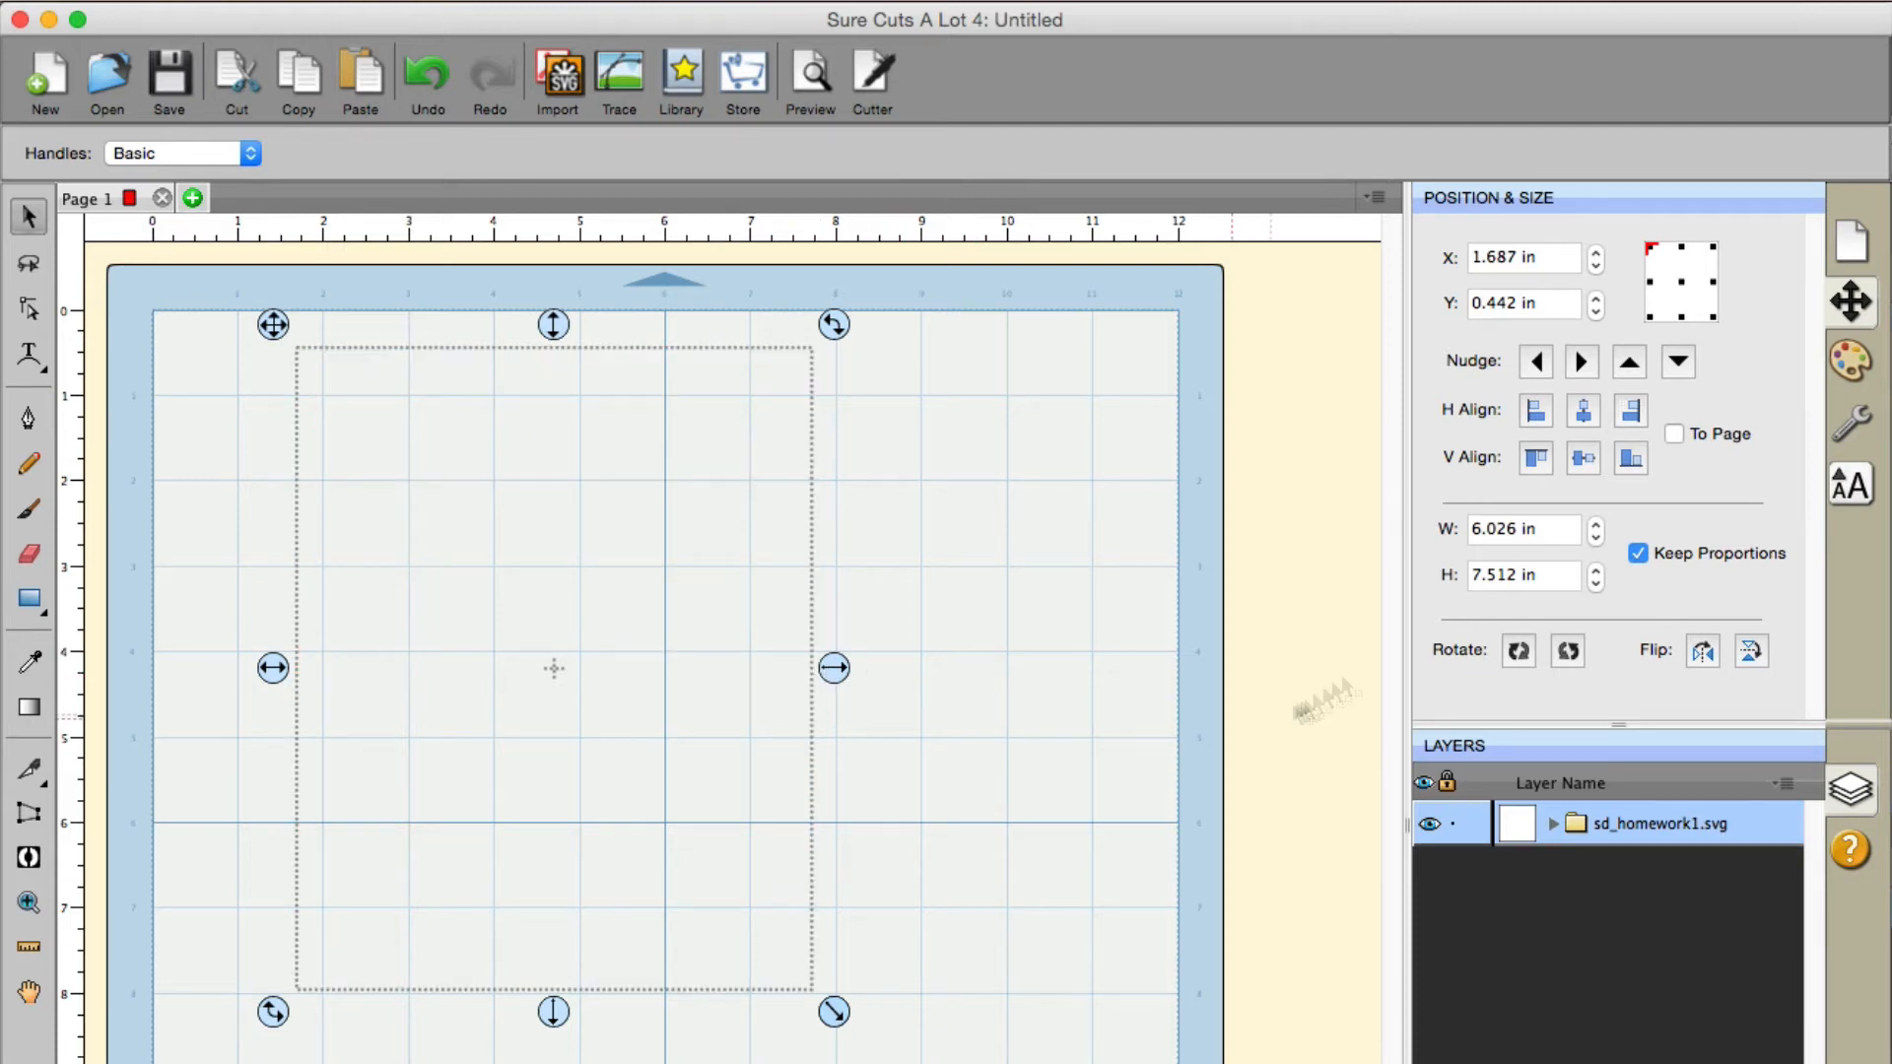
click(1853, 361)
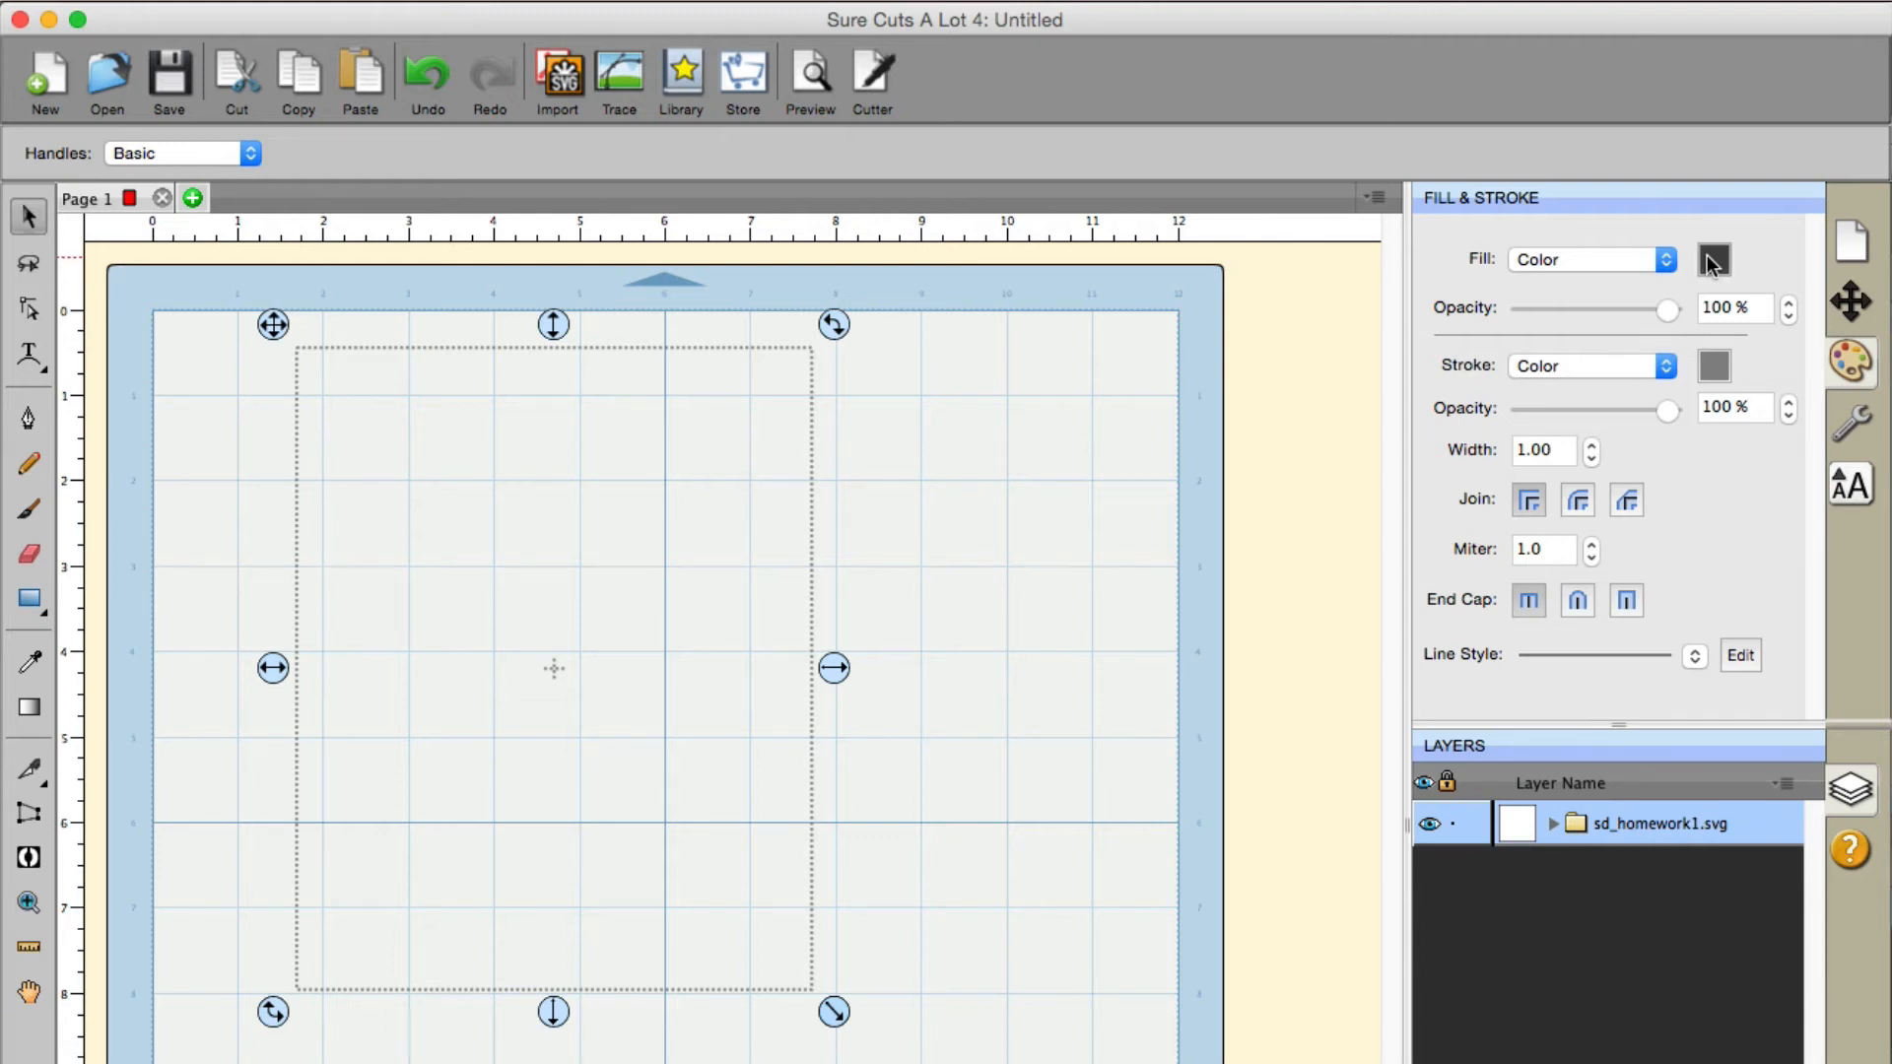
Set the fill colour of the sd_homework1.svg layer to red
click(1712, 258)
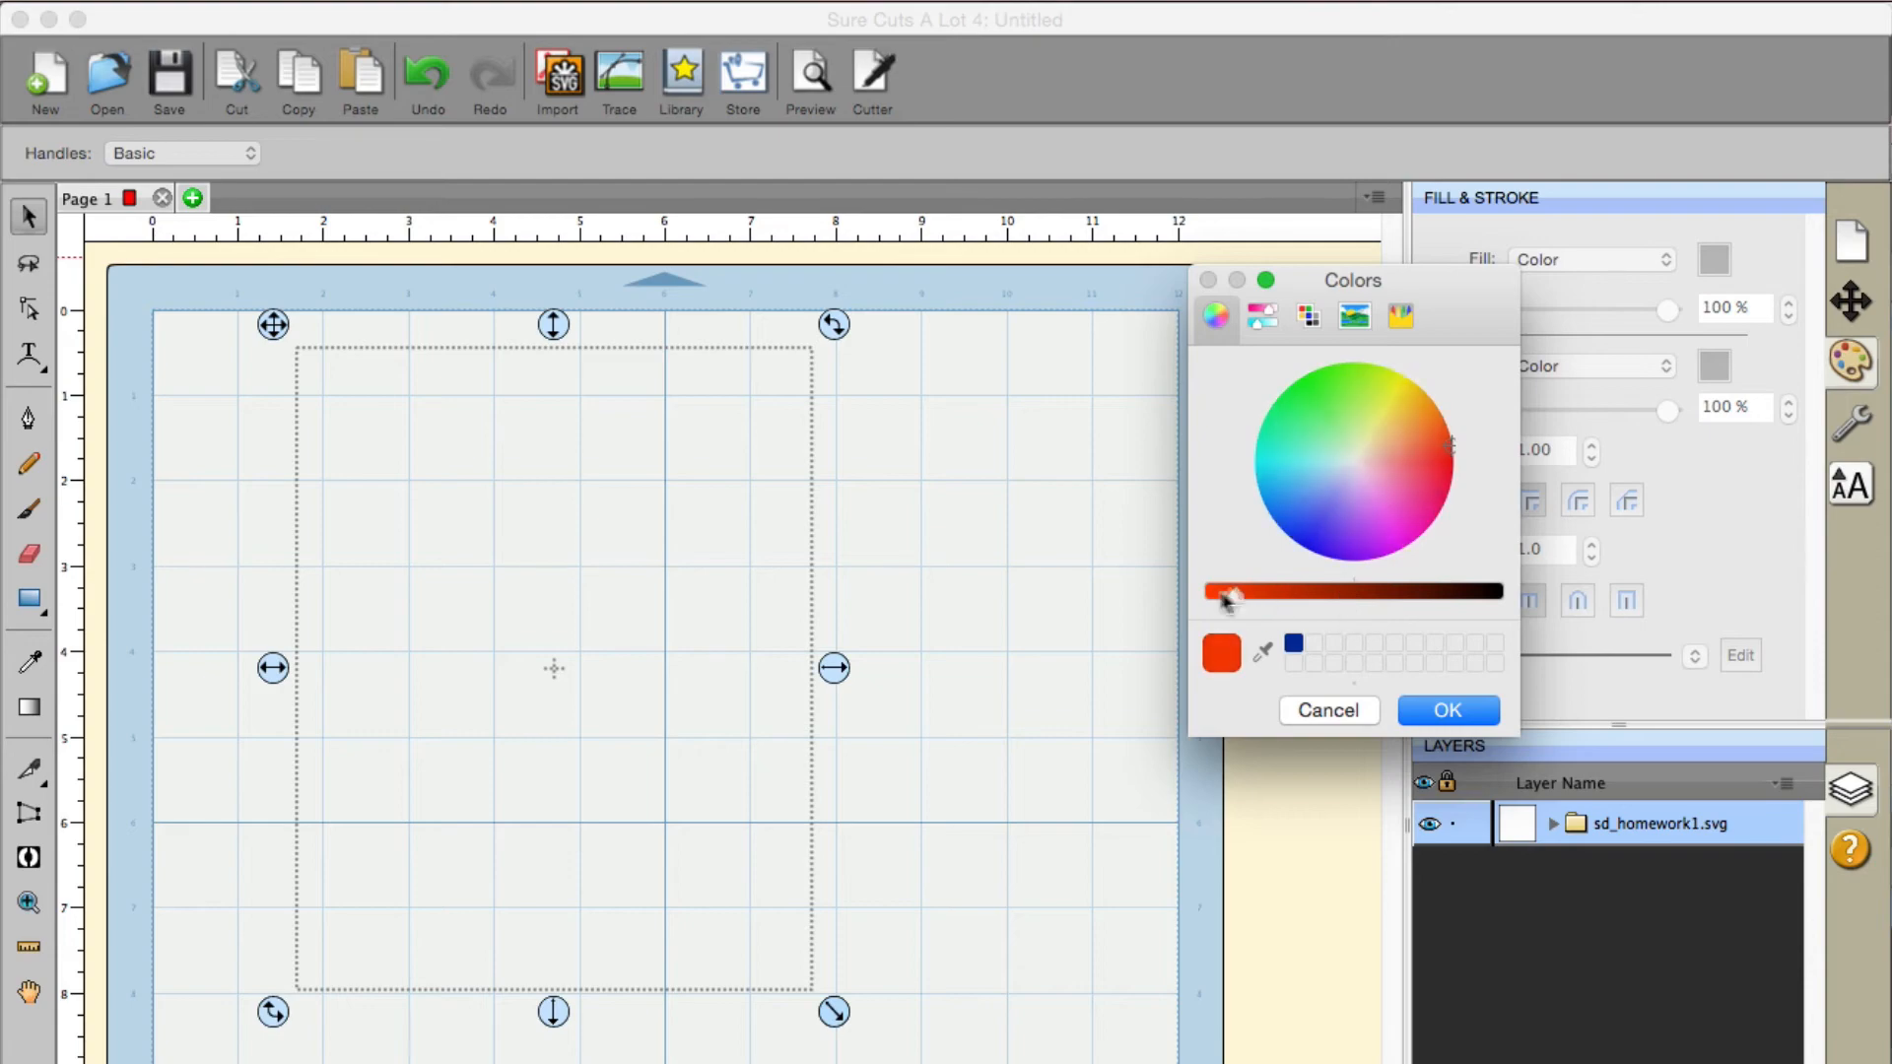
click(1445, 710)
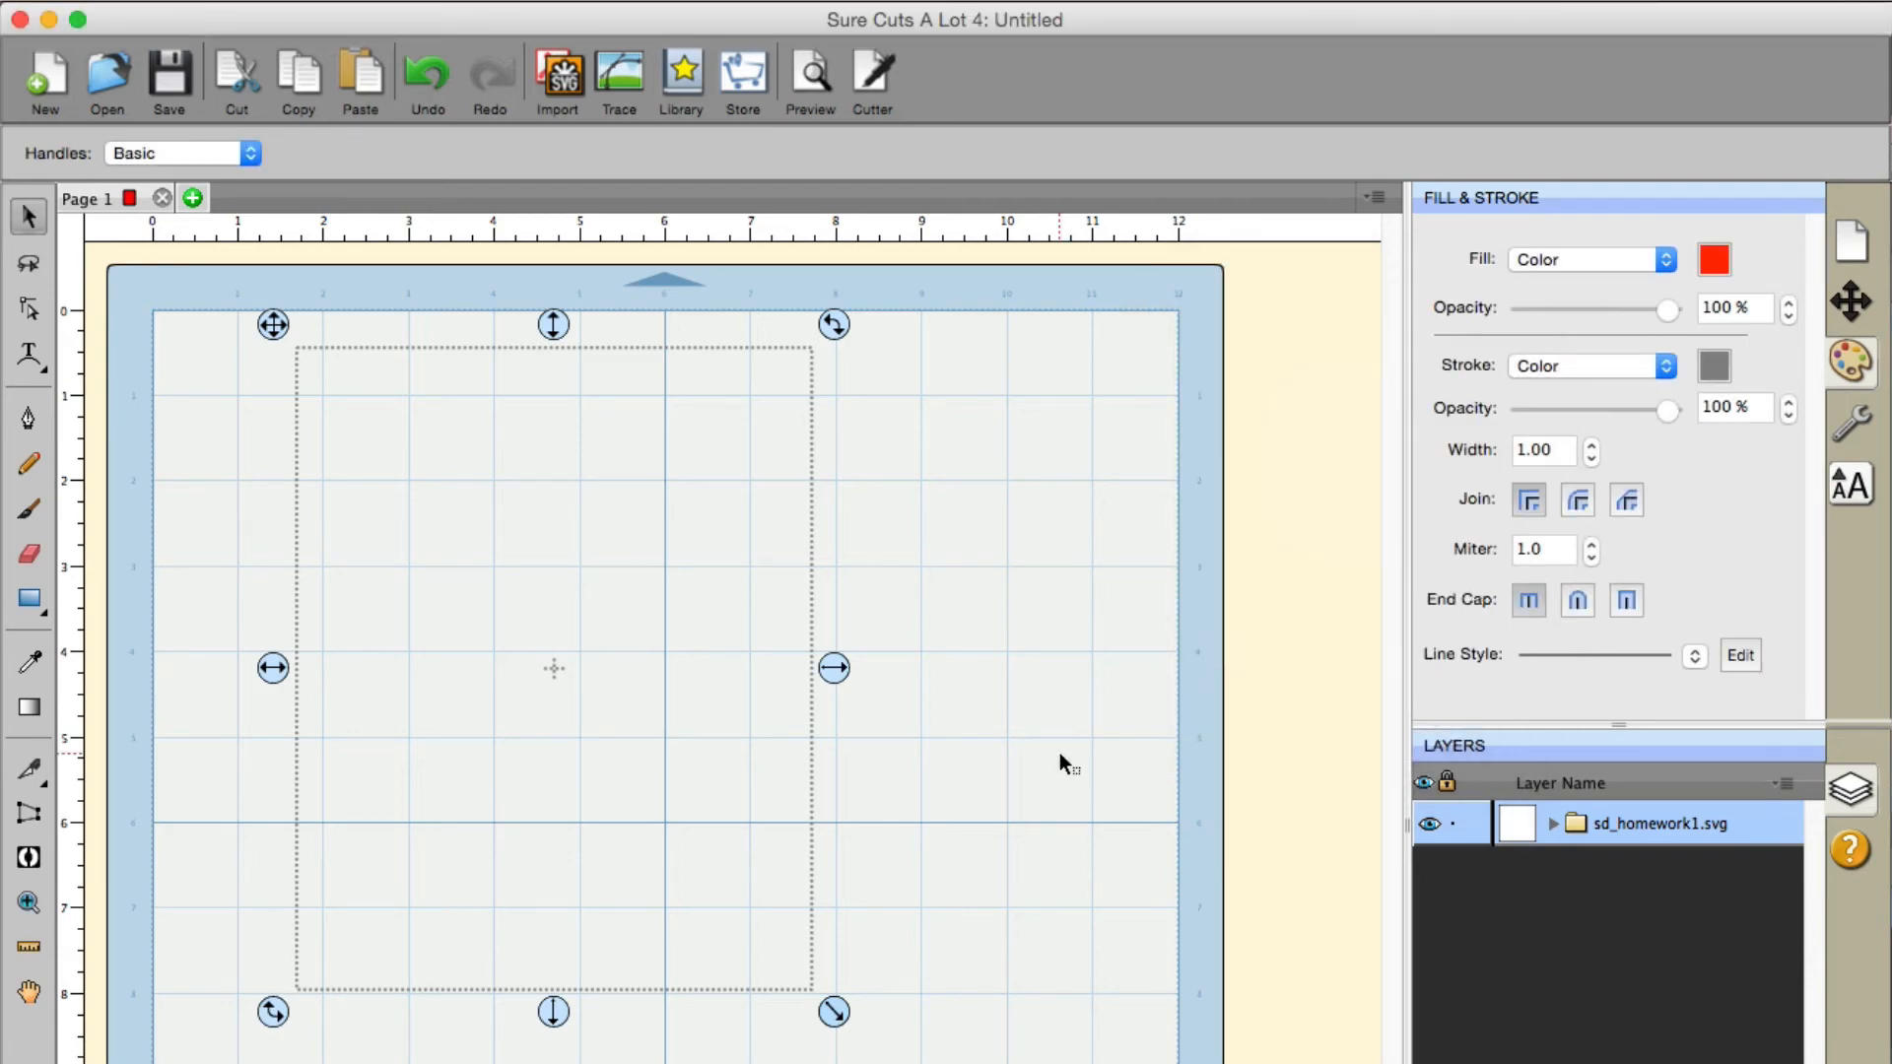